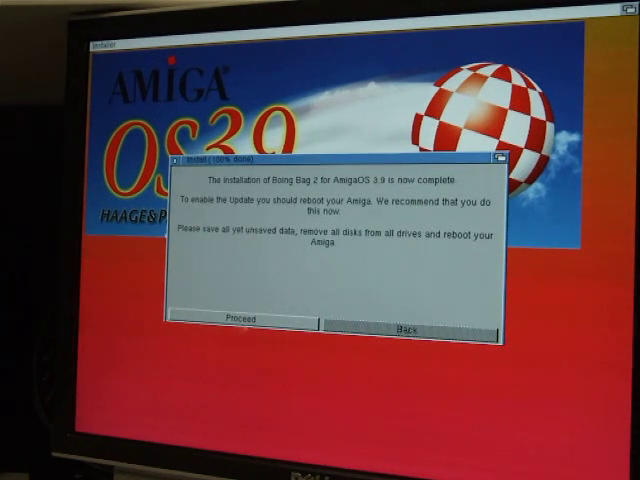
# - Acknowledge the Boing Bag 2 completion dialog and close the installer's final notice
pyautogui.click(244, 320)
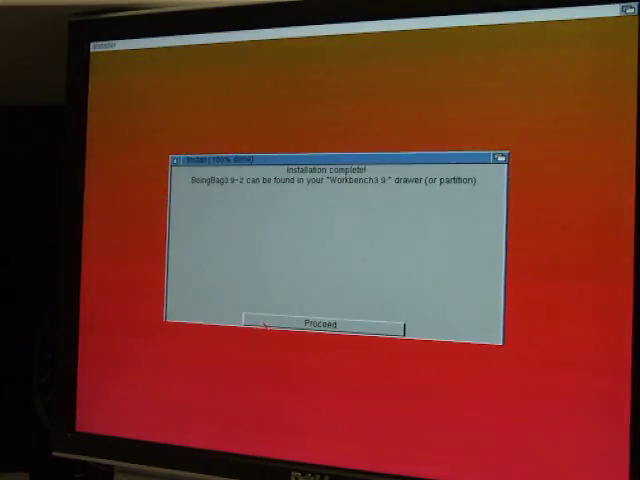
pyautogui.click(318, 324)
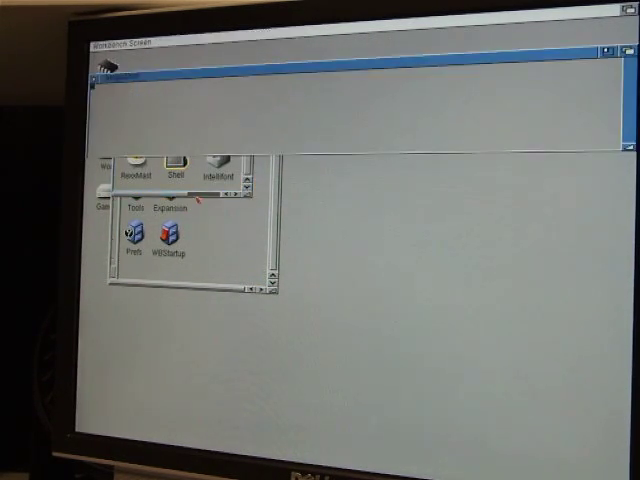
# - Open the drawer holding the BoingBag item and scroll through its file list
pyautogui.doubleClick(176, 166)
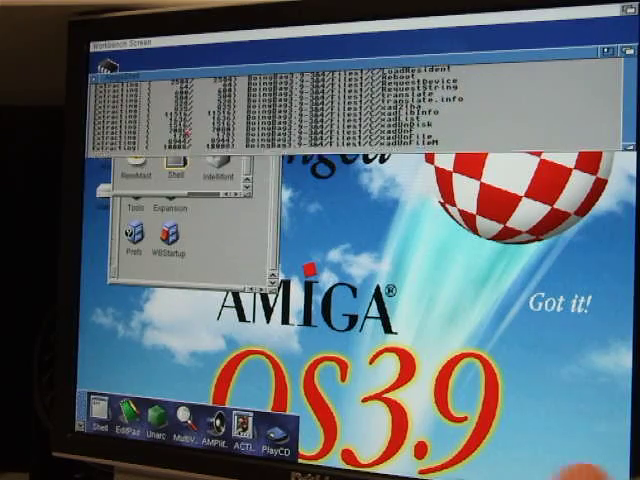
pyautogui.scroll(-3)
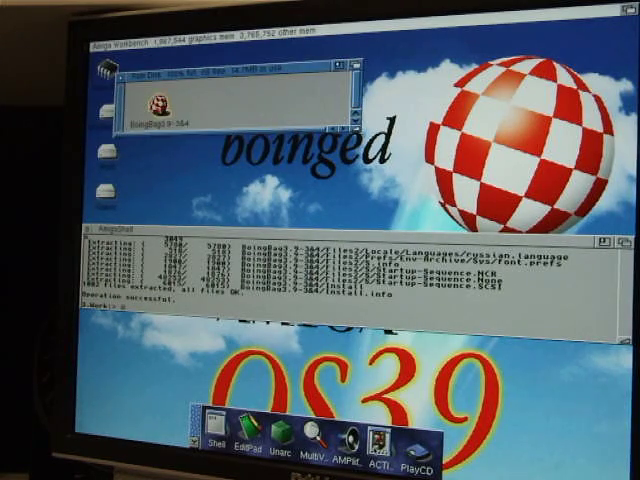
# - Launch the Boing Bag 1 installer from the unpacked drawer
pyautogui.doubleClick(156, 108)
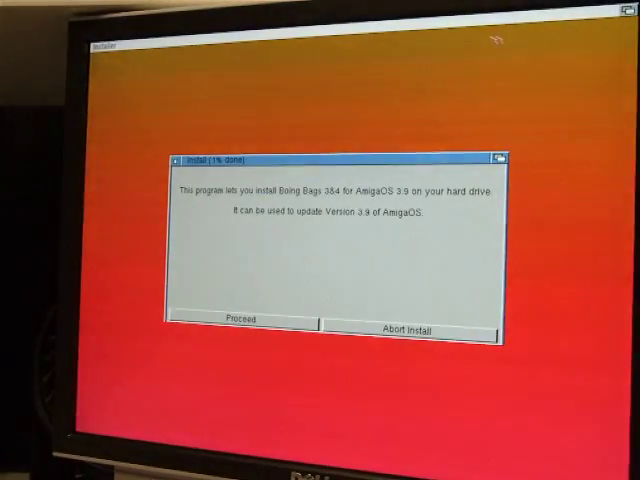
pyautogui.click(242, 318)
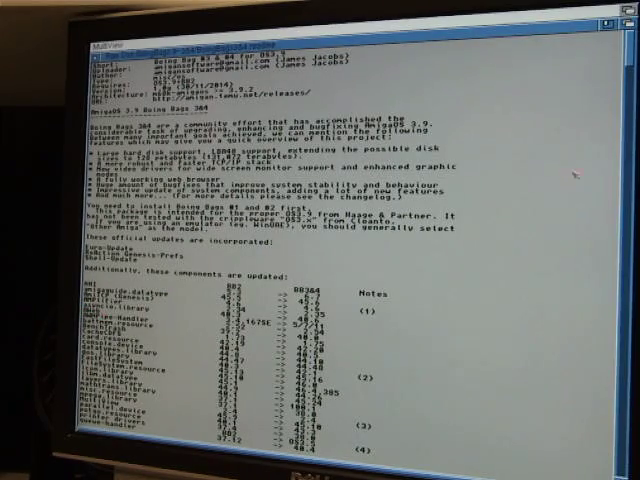
pyautogui.scroll(-3)
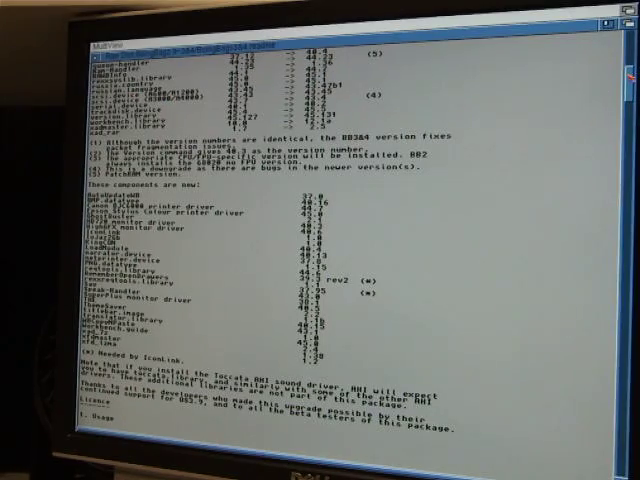
pyautogui.scroll(-3)
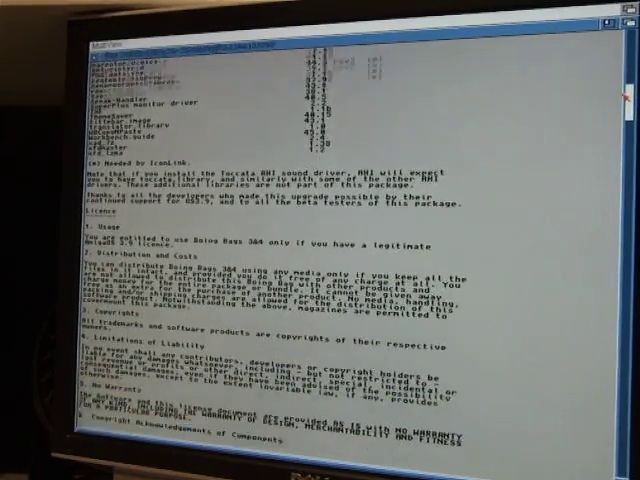
pyautogui.scroll(-3)
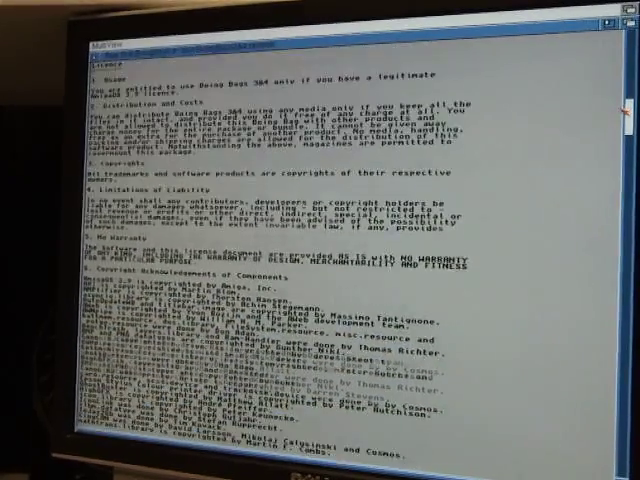
pyautogui.scroll(-3)
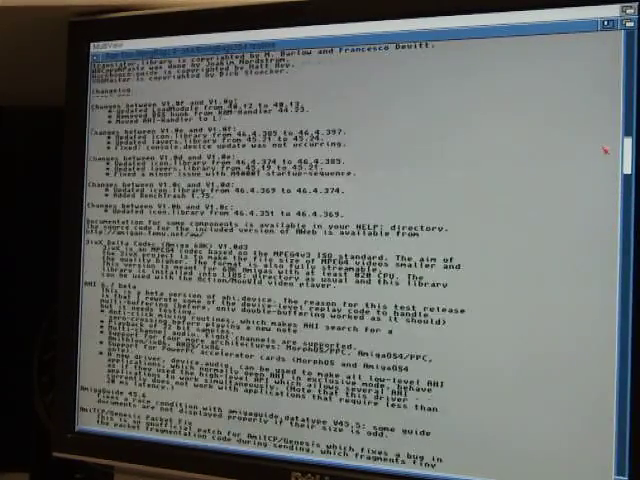
pyautogui.scroll(3)
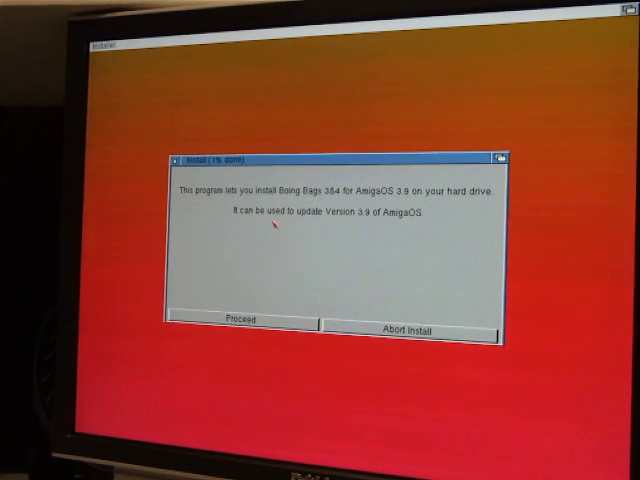
# - Begin the update, accept the install mode and confirm the Workbench partition as target
pyautogui.click(240, 318)
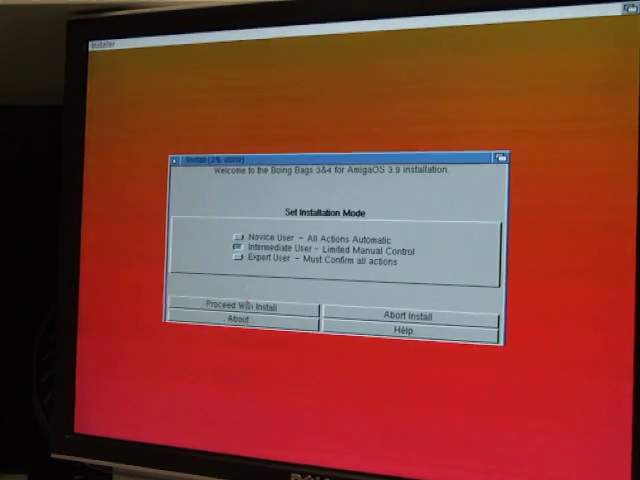
pyautogui.click(236, 304)
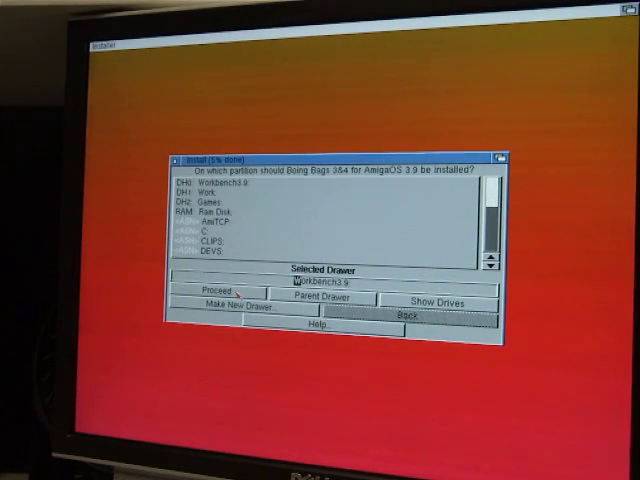
pyautogui.click(208, 292)
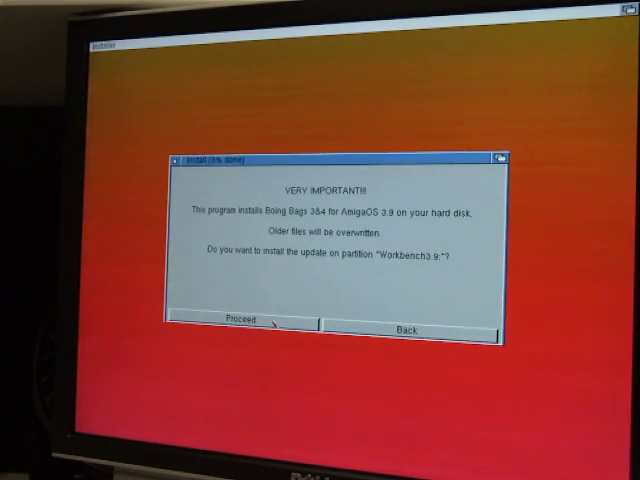
pyautogui.click(240, 324)
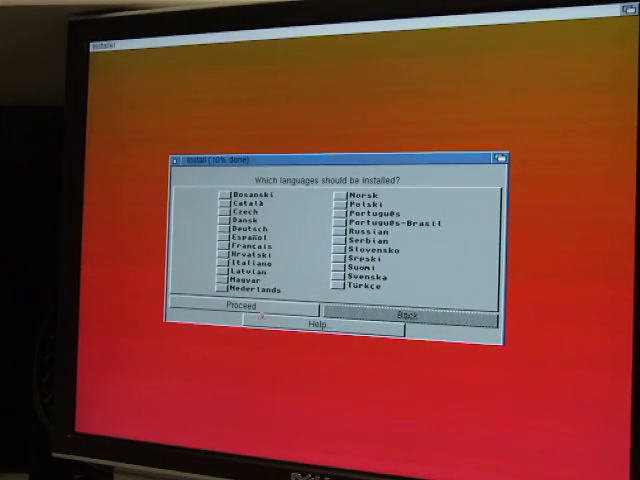
# - Accept the language, Amiga model, automatic startup-sequence update and AHI sound driver choices
pyautogui.click(232, 312)
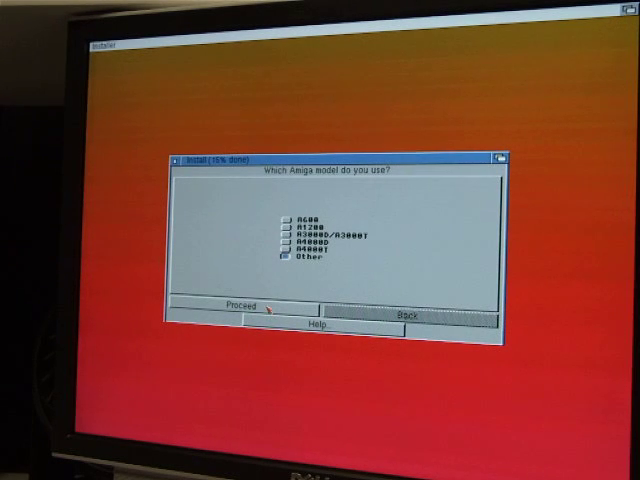
pyautogui.click(242, 304)
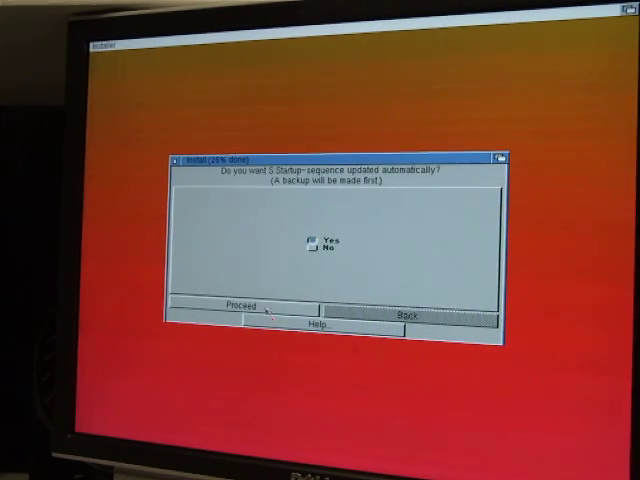
pyautogui.click(248, 308)
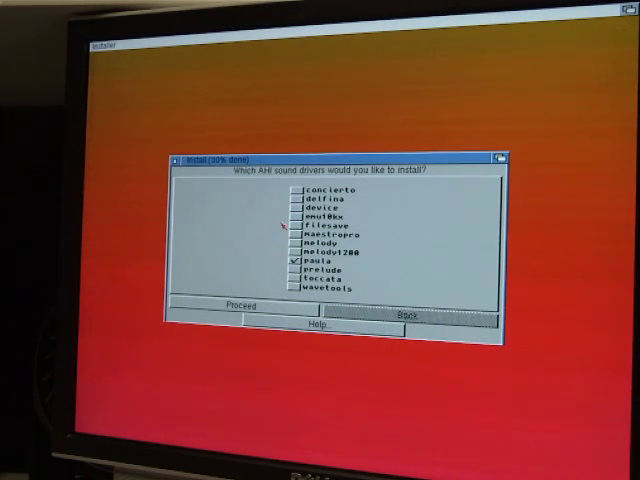
pyautogui.click(244, 312)
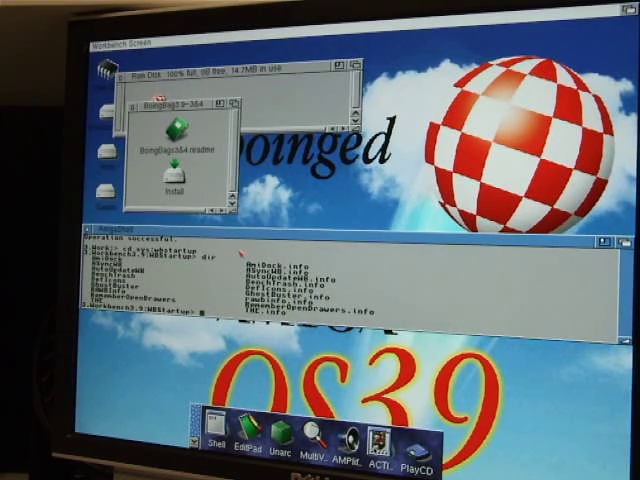
# - Run 'version' in the Shell to report the installed system version
pyautogui.write('version')
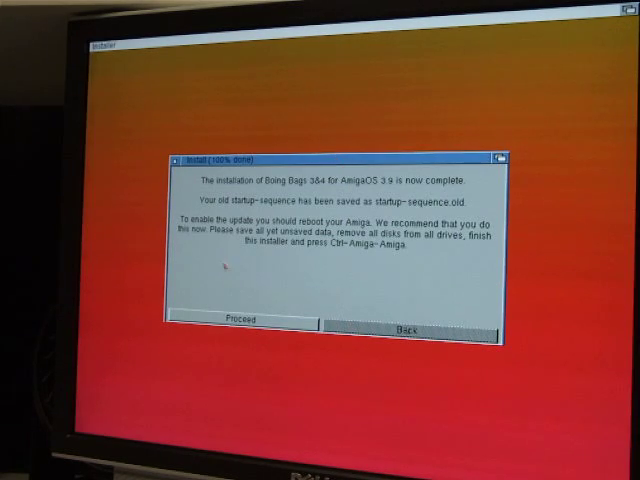
# - Acknowledge the Boing Bag 1 completion dialog and close the final notice
pyautogui.click(248, 324)
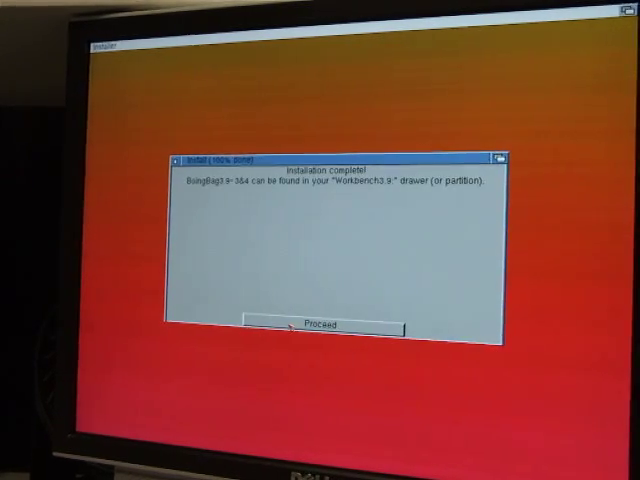
pyautogui.click(308, 324)
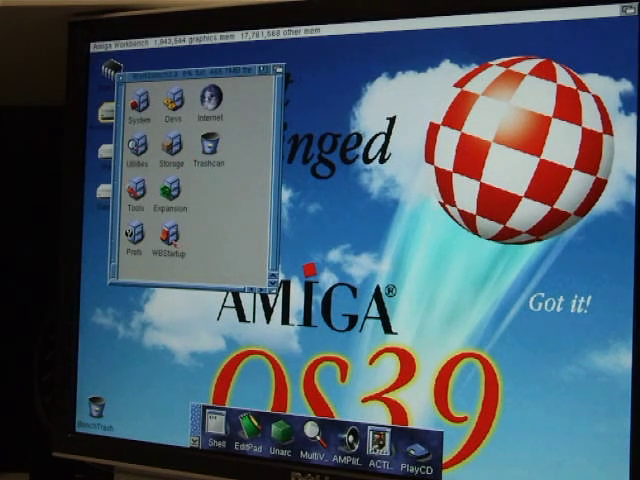
# - Open the startup tools drawer and show Information for a selected commodity icon
pyautogui.doubleClick(172, 256)
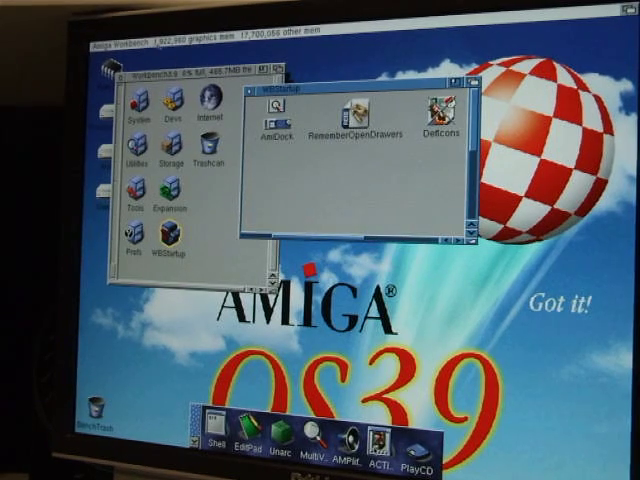
pyautogui.click(144, 48)
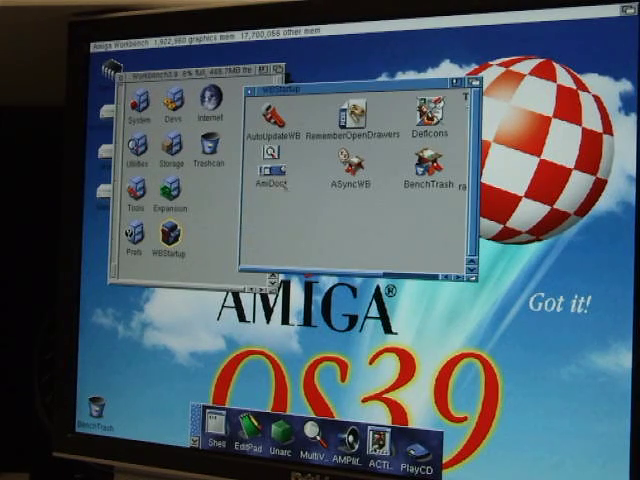
pyautogui.click(144, 46)
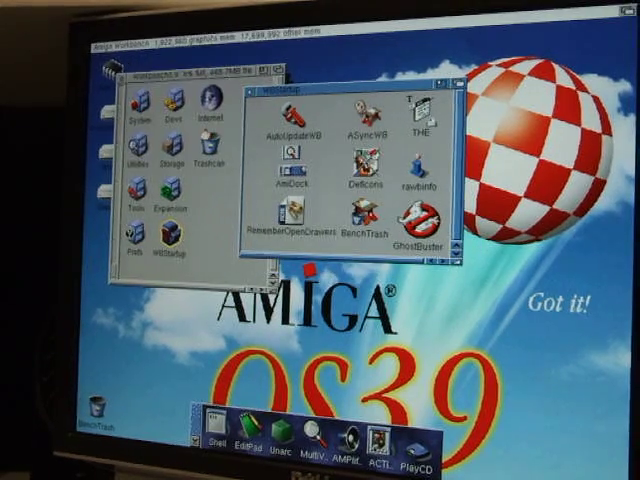
pyautogui.click(172, 40)
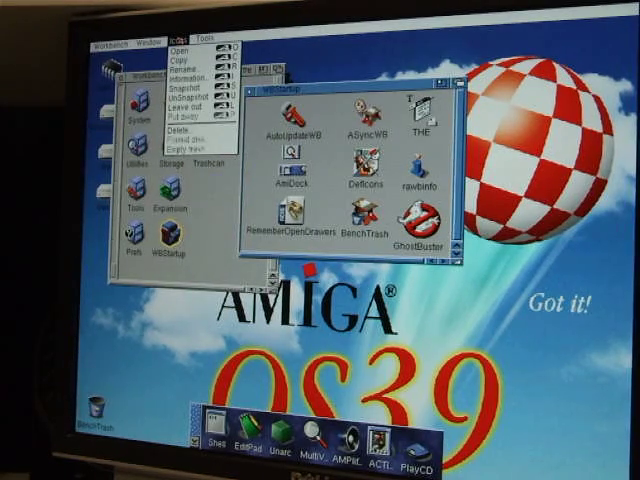
pyautogui.click(148, 44)
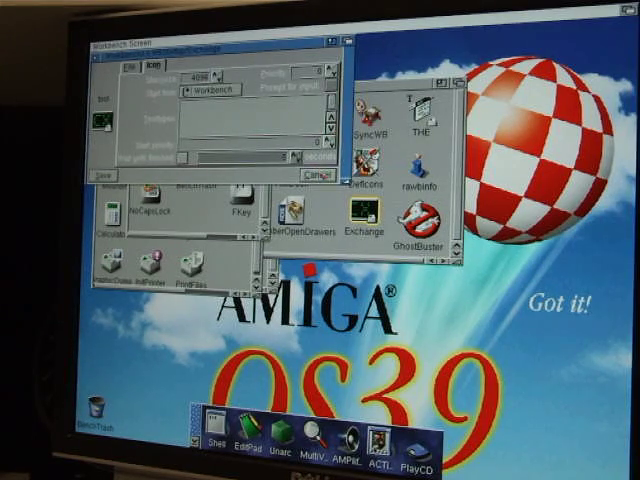
# - Close the Information window, view a second commodity icon's Information, then close it
pyautogui.click(308, 176)
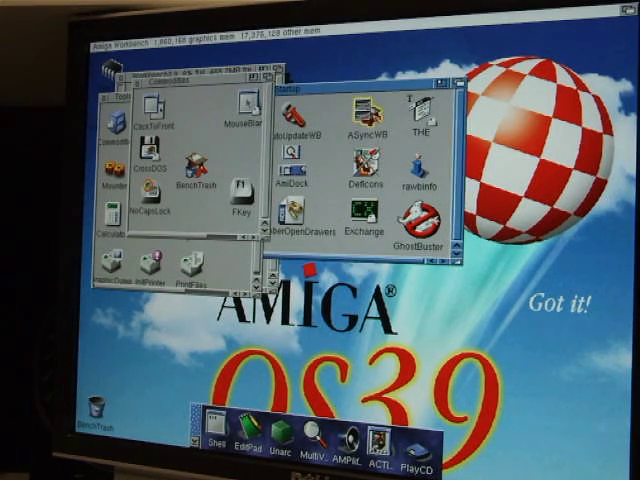
pyautogui.click(178, 36)
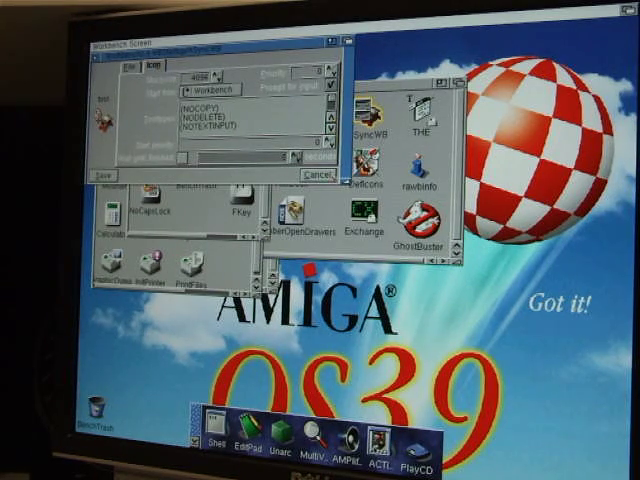
pyautogui.click(310, 172)
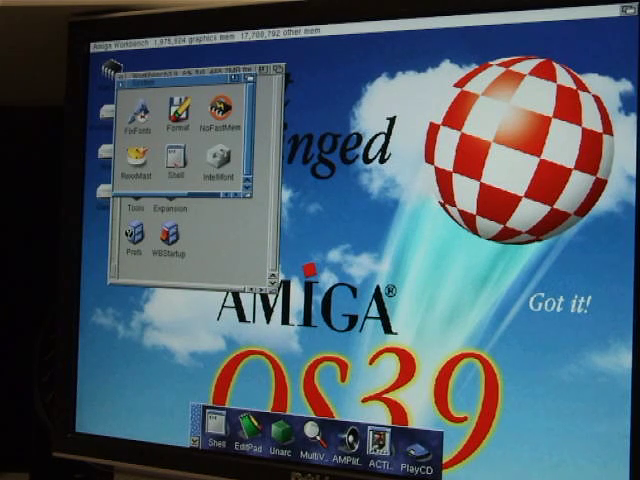
# - Unpack the downloaded archive and scroll through the extracted file listing
pyautogui.doubleClick(176, 168)
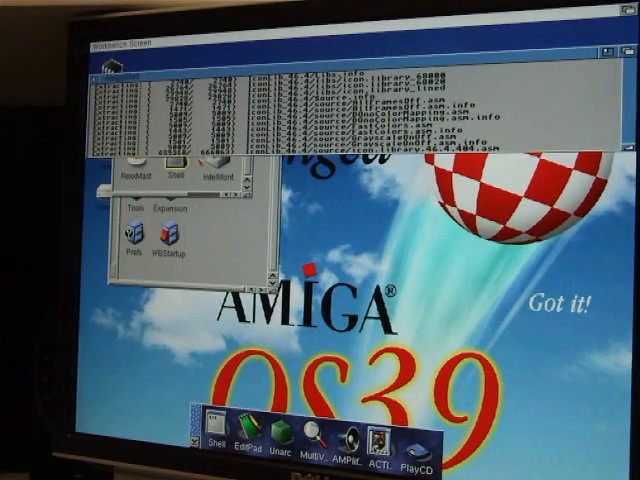
pyautogui.scroll(-3)
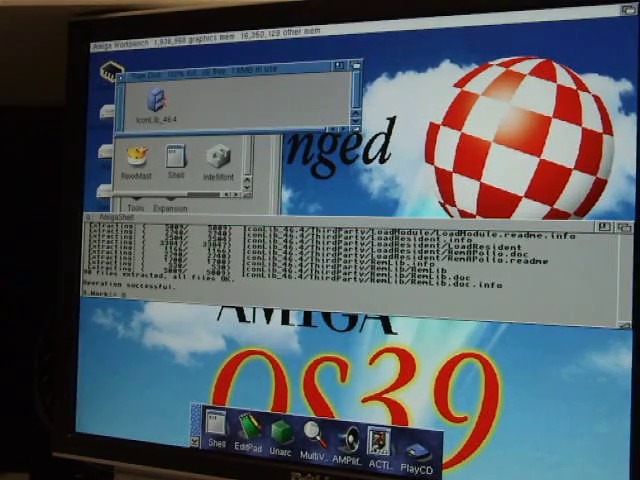
# - Open the extracted drawer with its library item, then the system disk showing its Libs drawer
pyautogui.doubleClick(160, 96)
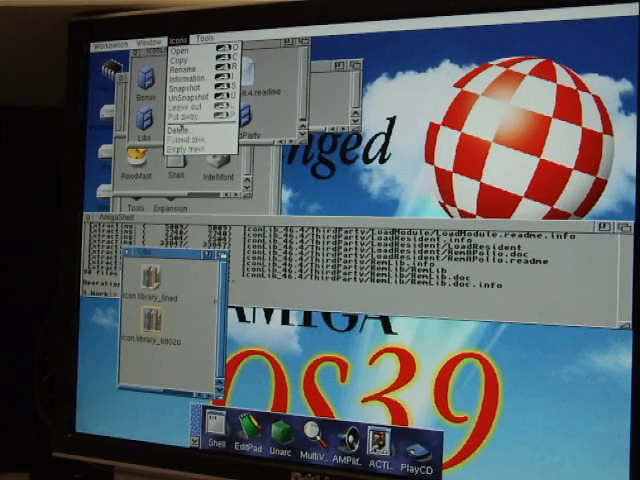
pyautogui.click(184, 72)
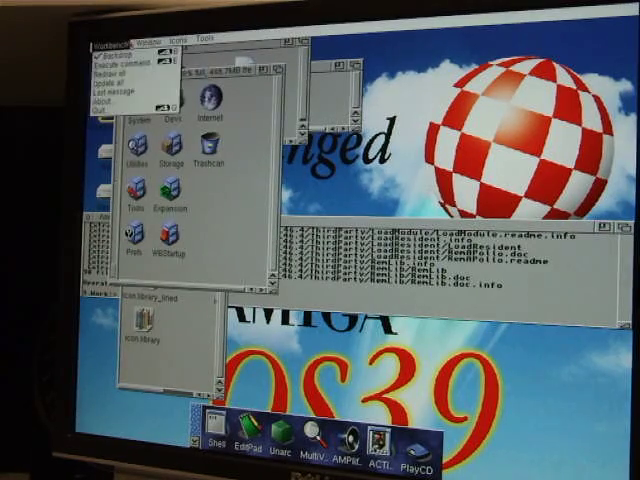
pyautogui.click(152, 40)
pyautogui.write('version icon.library')
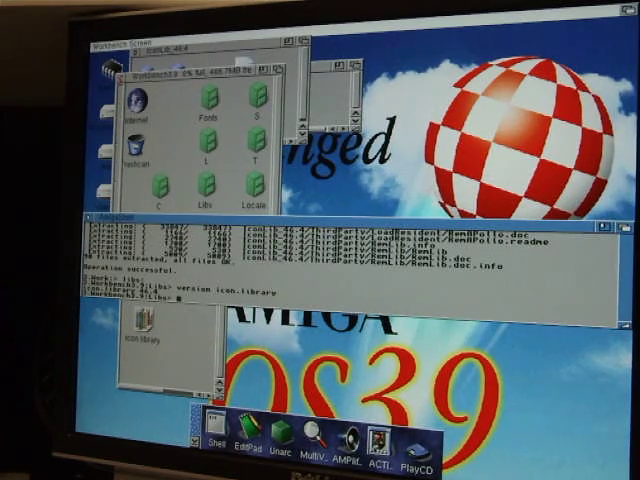
# - Answer the update's volume prompt with 'work' so its files are copied, then close the open drawer
pyautogui.write('work')
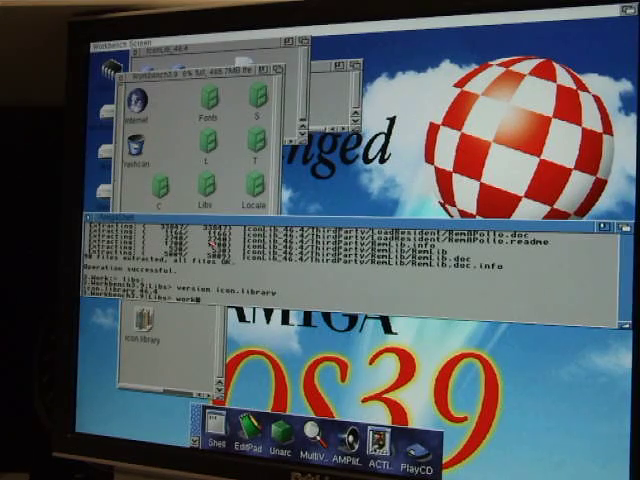
pyautogui.press('Return')
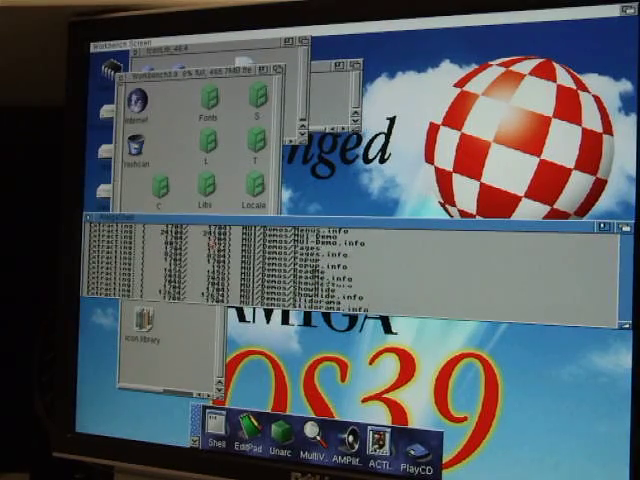
pyautogui.scroll(-3)
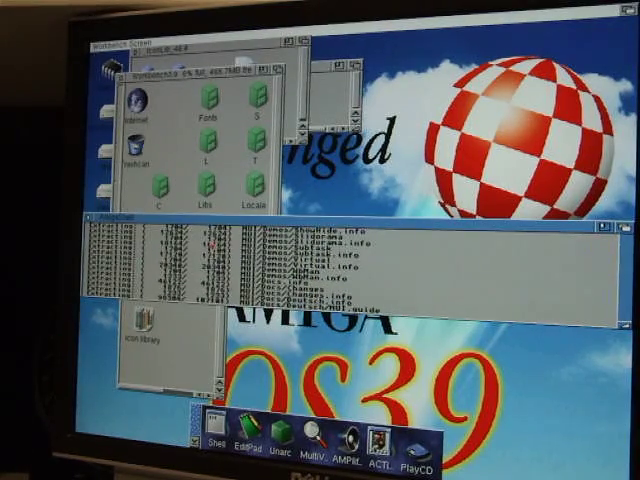
pyautogui.scroll(-3)
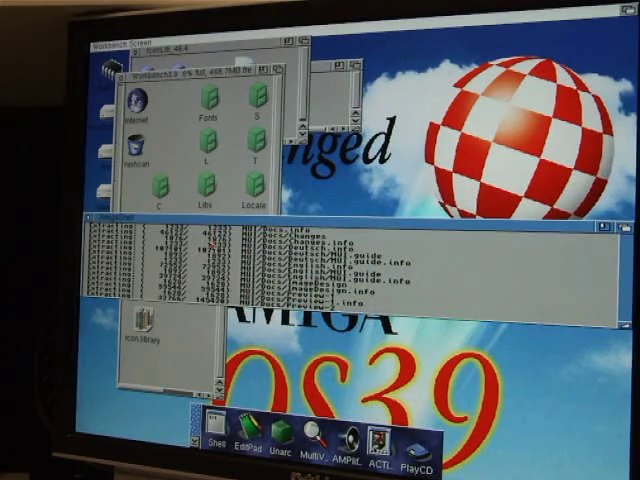
pyautogui.scroll(-3)
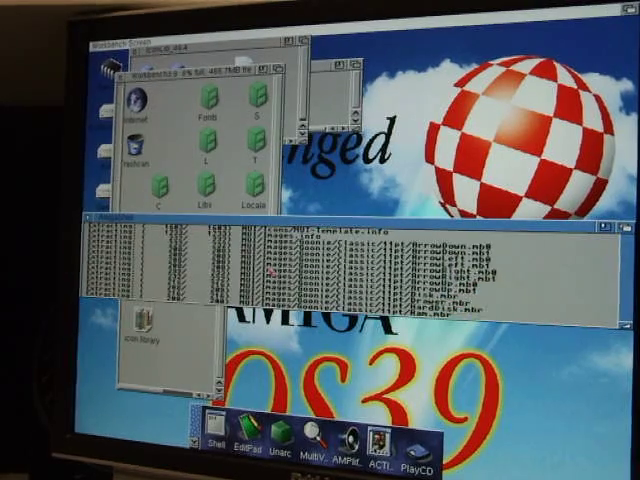
pyautogui.scroll(-3)
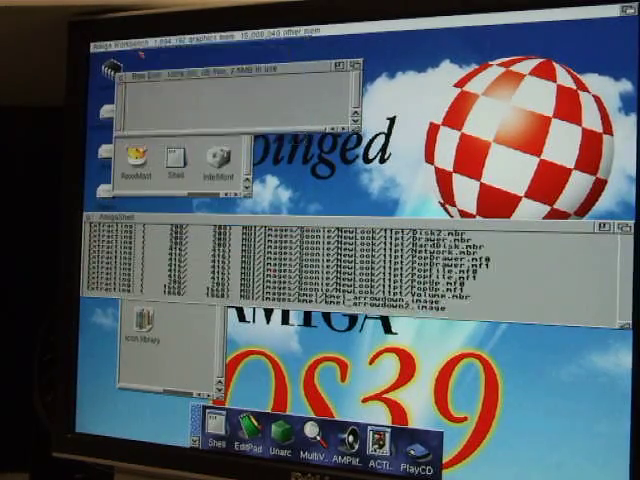
pyautogui.click(348, 64)
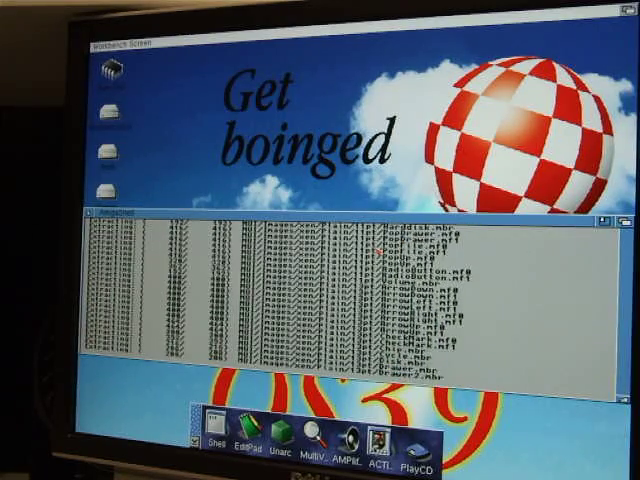
# - Scroll through the Shell's copied-file listing to review the update output
pyautogui.scroll(-3)
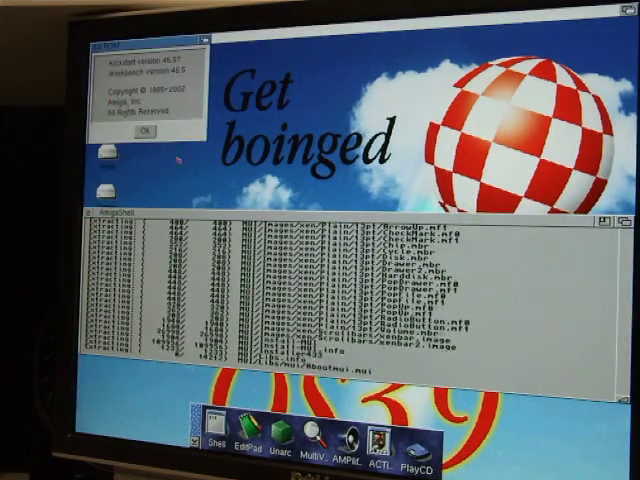
pyautogui.scroll(-3)
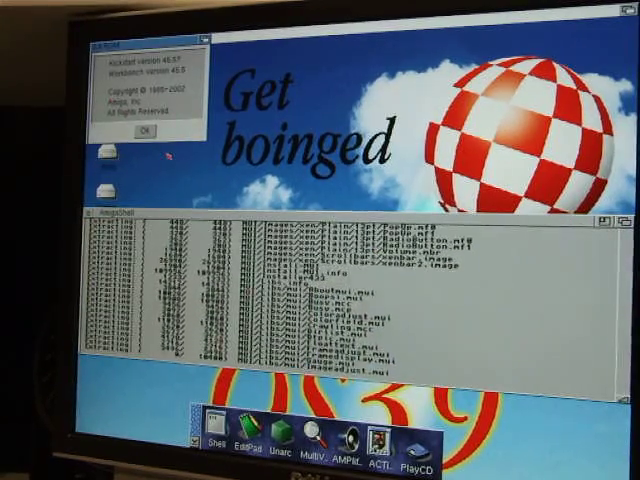
pyautogui.scroll(-3)
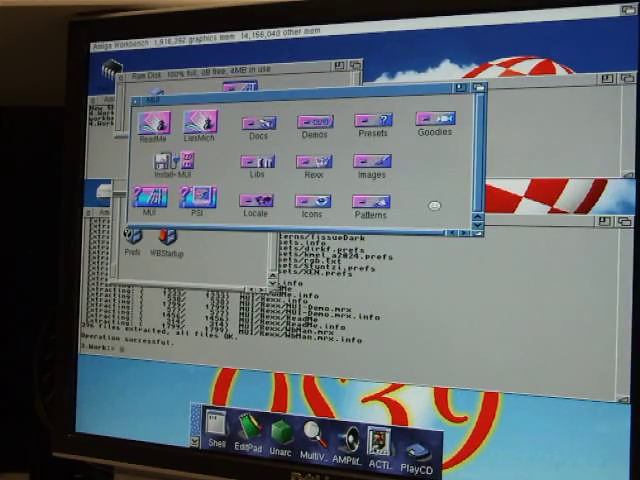
# - Launch the MUI installer, confirm its install destination and accept the chosen languages
pyautogui.doubleClick(156, 164)
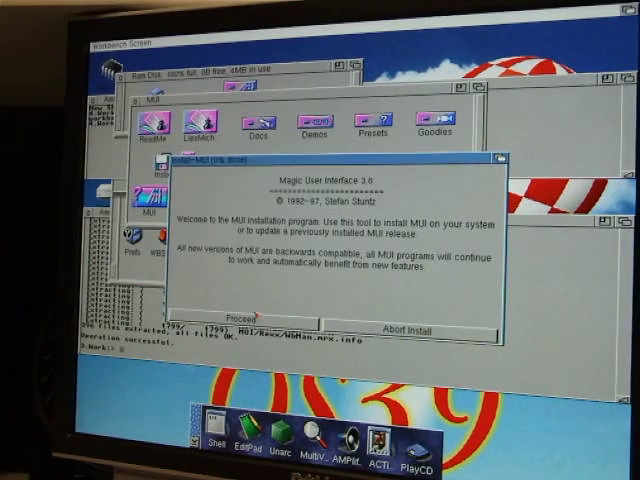
pyautogui.click(236, 322)
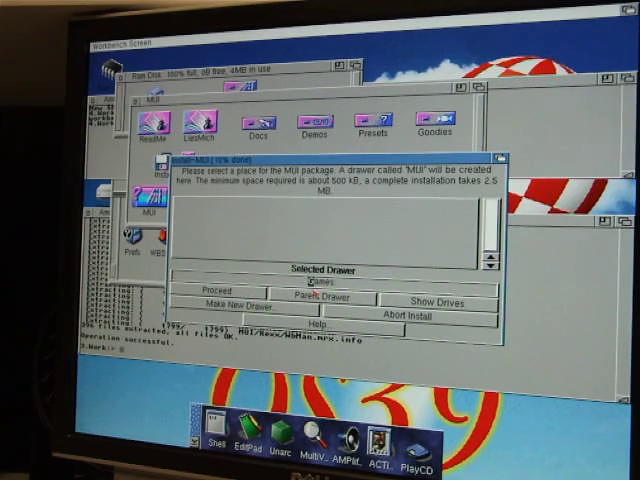
pyautogui.click(436, 298)
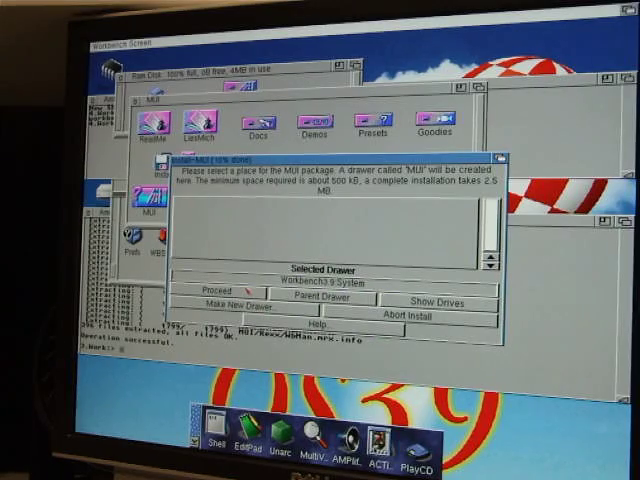
pyautogui.click(208, 288)
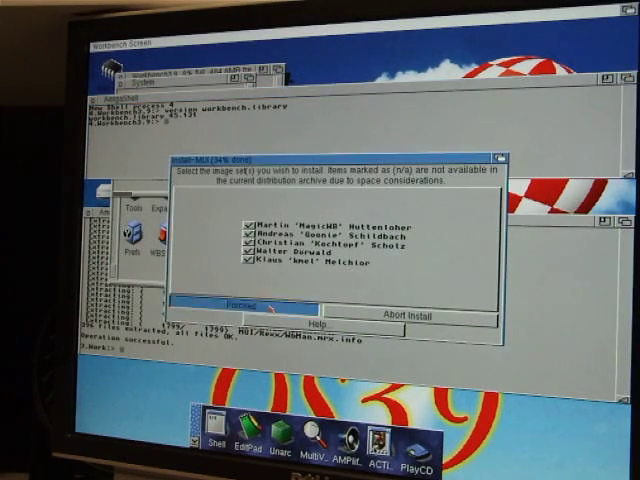
pyautogui.click(228, 316)
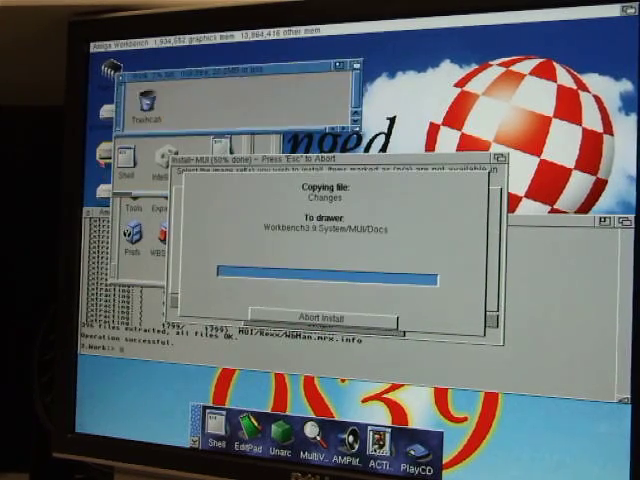
# - Confirm the MUI documentation language, answer the example programs prompt and start the Picasso96 installer
pyautogui.click(130, 36)
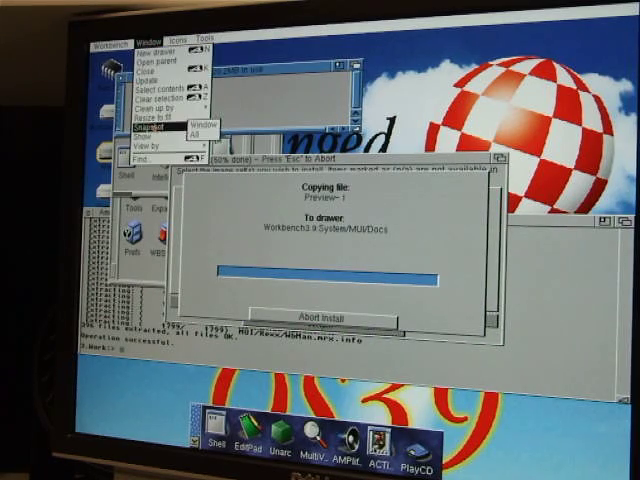
pyautogui.click(156, 128)
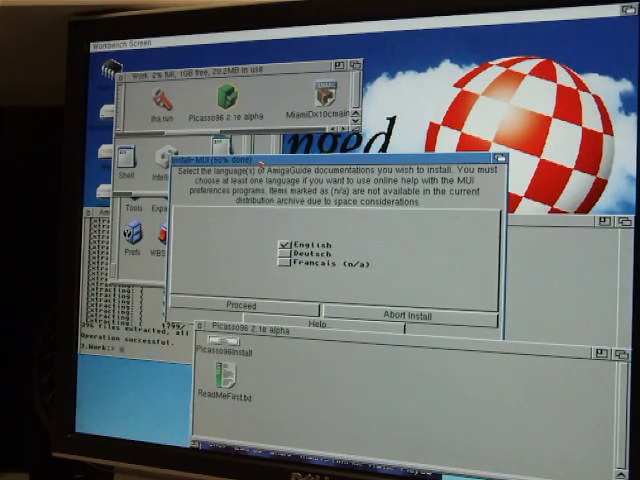
pyautogui.click(242, 312)
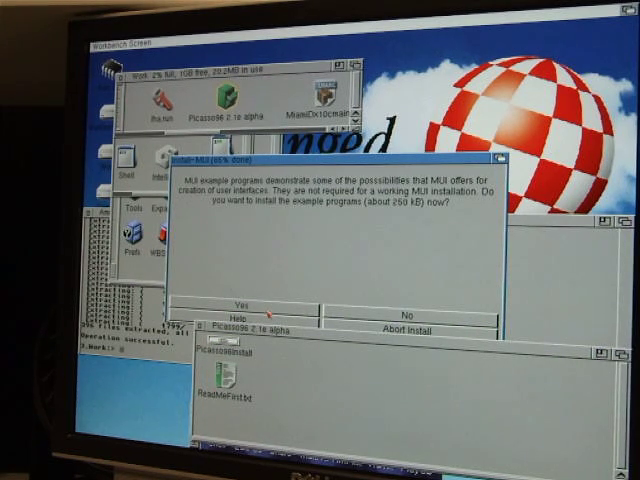
pyautogui.click(236, 300)
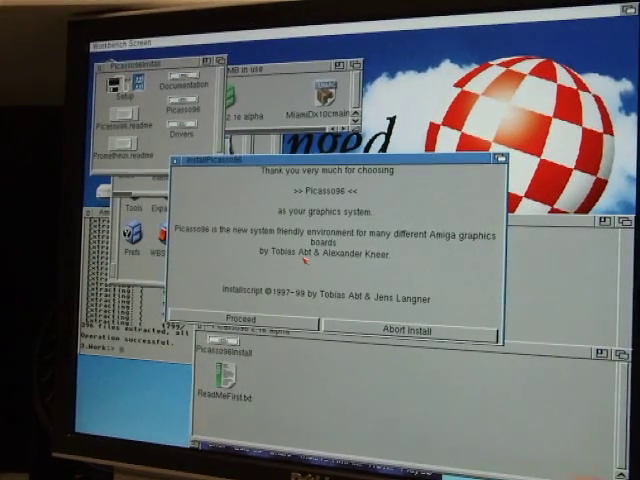
# - Choose a Picasso96 first install as Intermediate User, installing for real, and accept the shareware and driver warnings
pyautogui.click(244, 322)
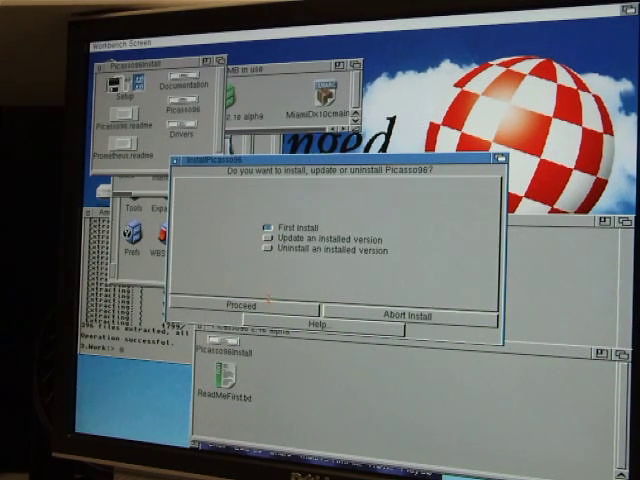
pyautogui.click(264, 246)
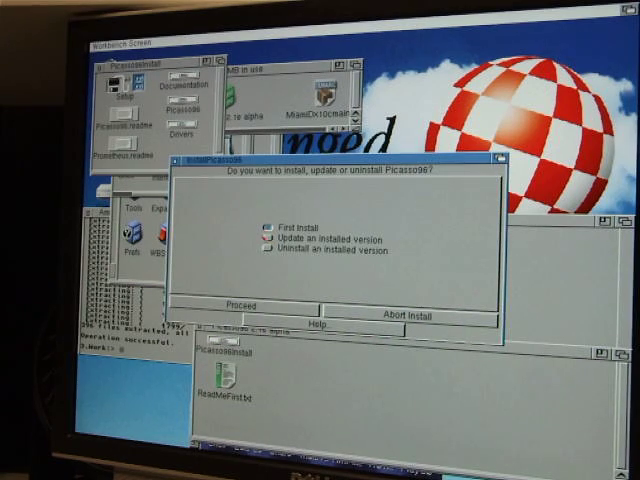
pyautogui.click(242, 304)
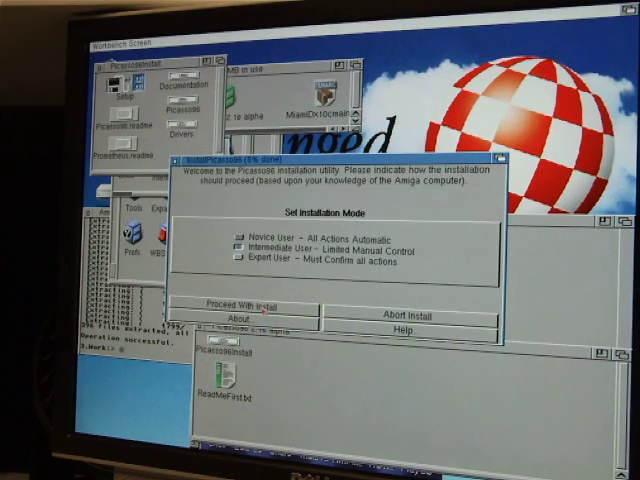
pyautogui.click(236, 302)
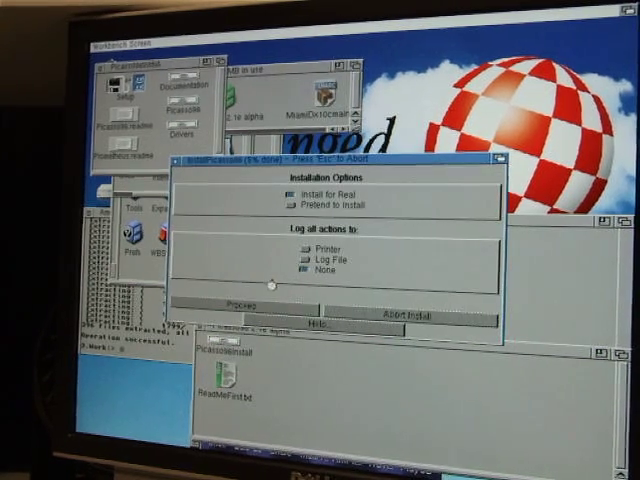
pyautogui.click(244, 306)
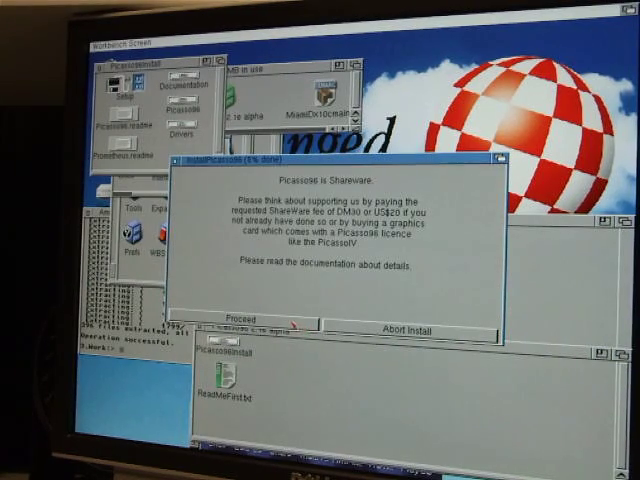
pyautogui.click(236, 312)
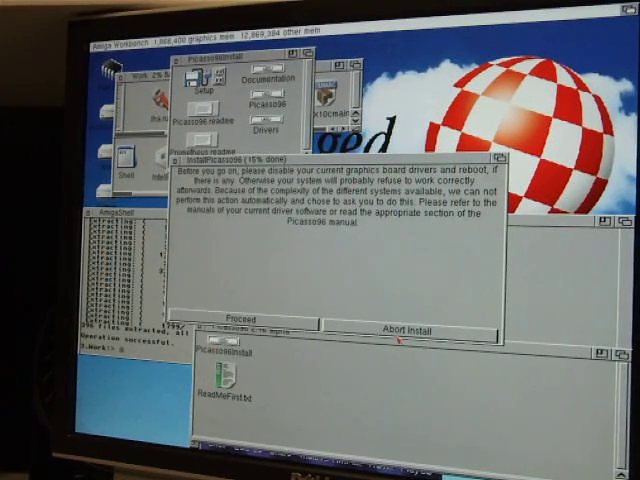
pyautogui.click(420, 328)
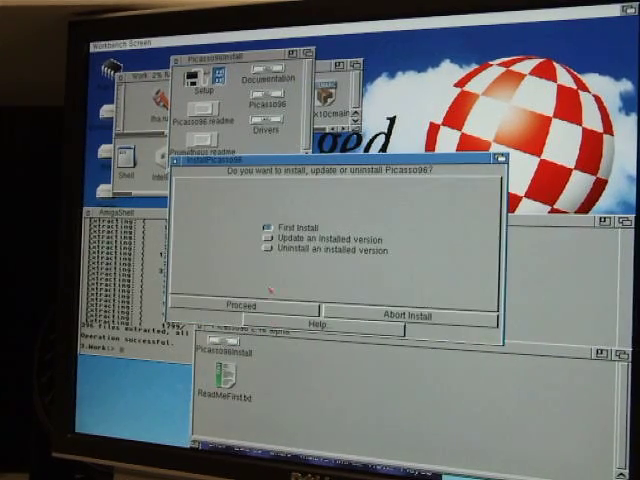
# - Choose to update the installed Picasso96 as Intermediate User, installing for real without logging
pyautogui.click(264, 252)
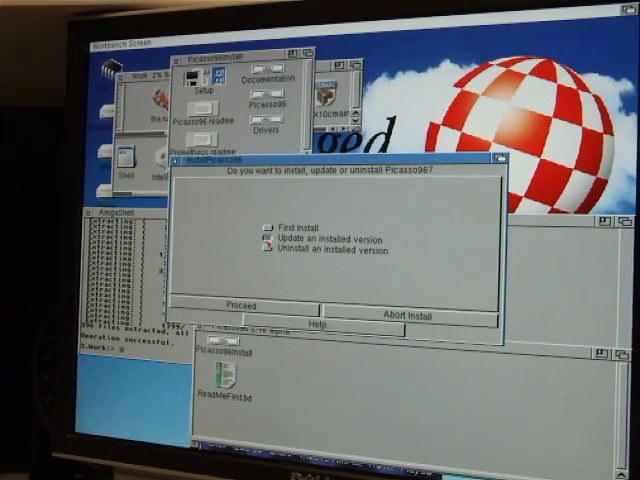
pyautogui.click(244, 304)
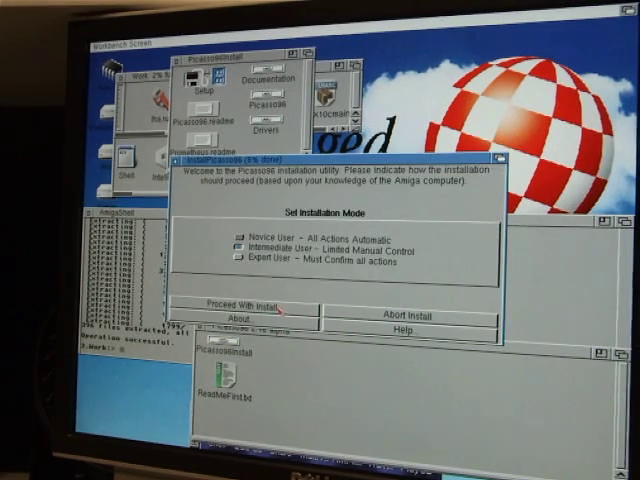
pyautogui.click(238, 316)
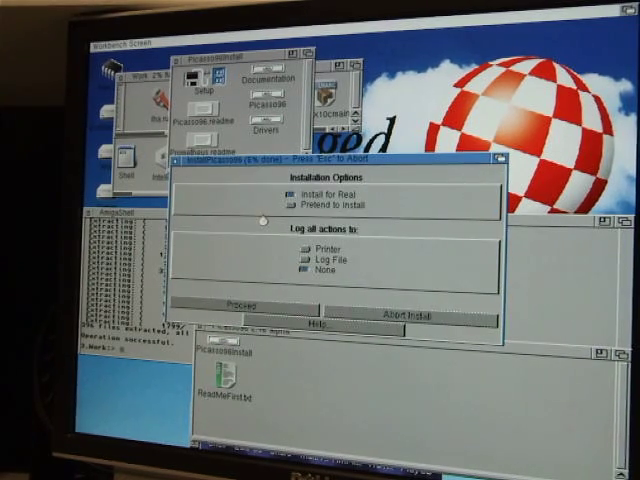
pyautogui.click(234, 304)
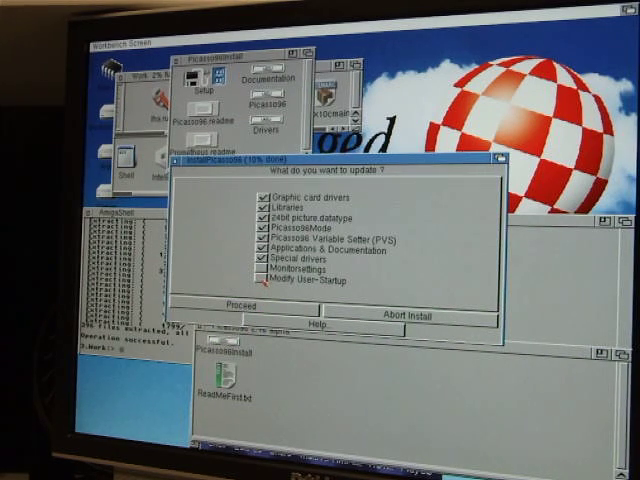
# - Update all Picasso96 components and the board's drivers, keep prefs in SYS:Prefs and accept the support-files drawer
pyautogui.click(258, 282)
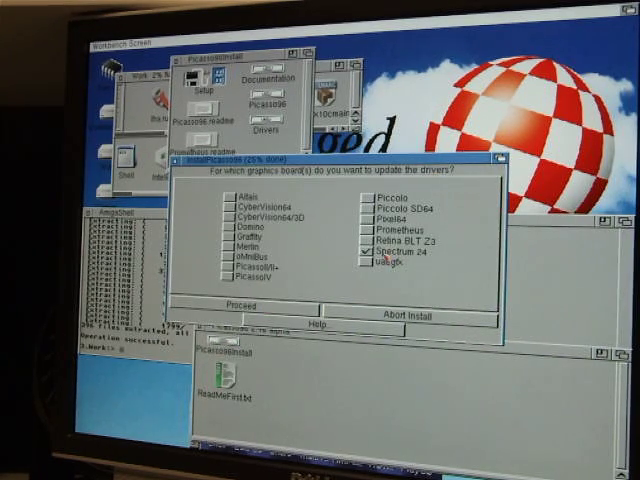
pyautogui.click(244, 310)
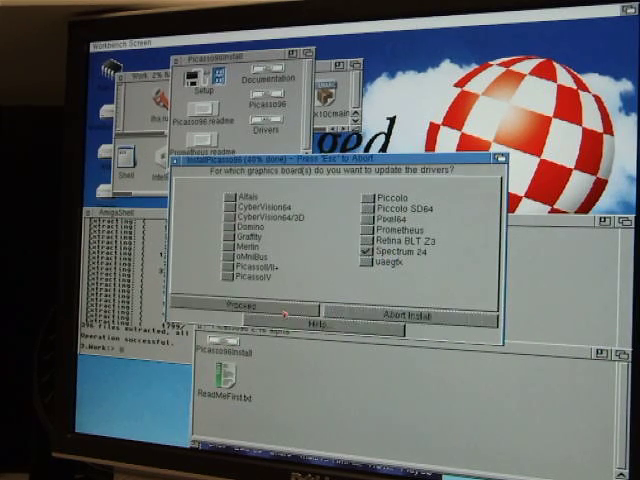
pyautogui.click(236, 312)
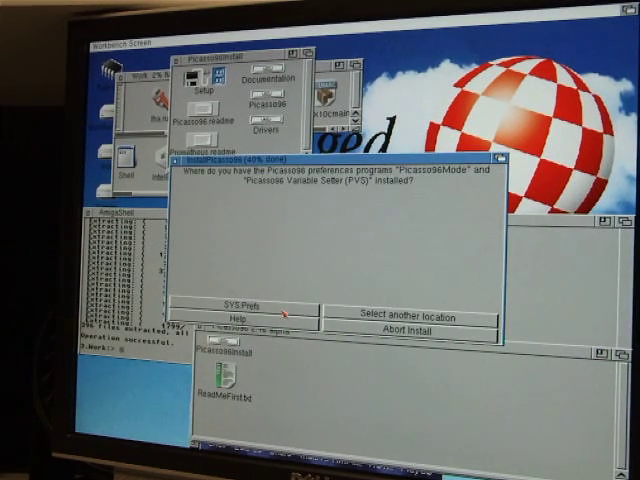
pyautogui.click(244, 300)
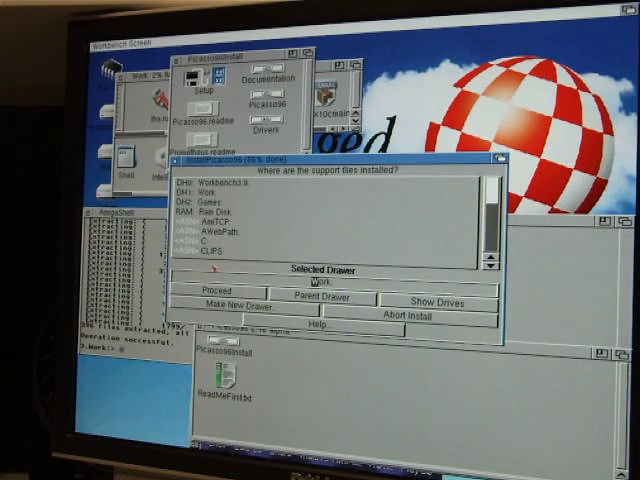
pyautogui.moveTo(390, 236)
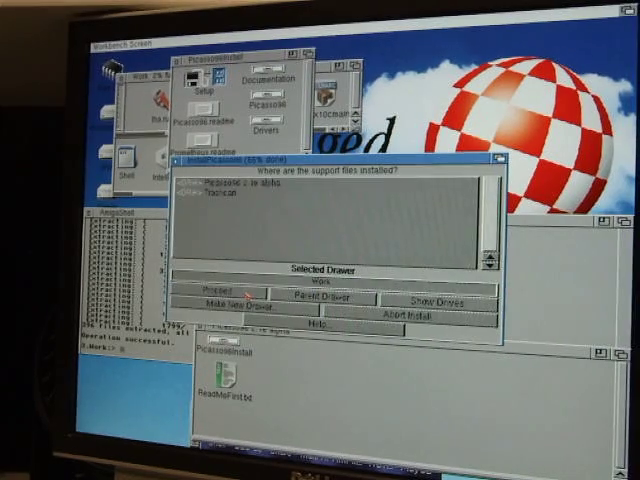
pyautogui.click(212, 294)
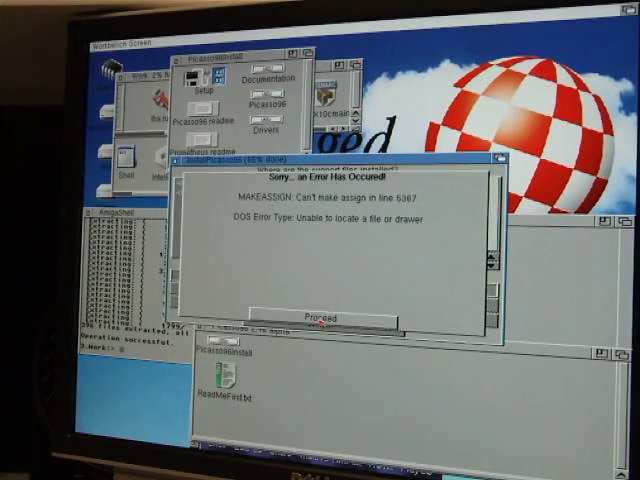
# - Acknowledge the can't-make-assign error and end the Picasso96 installer run
pyautogui.click(322, 316)
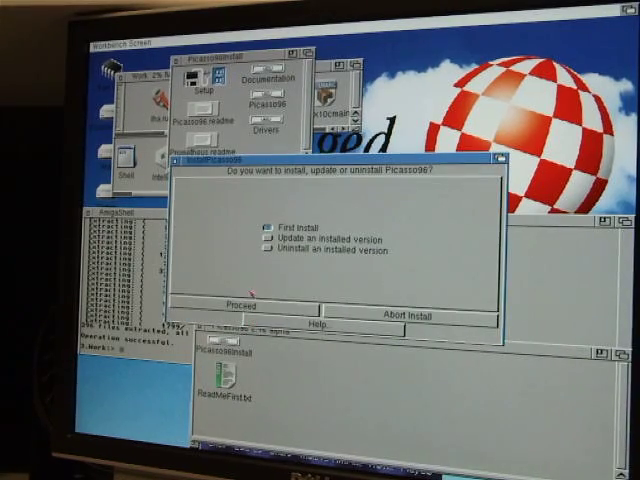
pyautogui.click(238, 304)
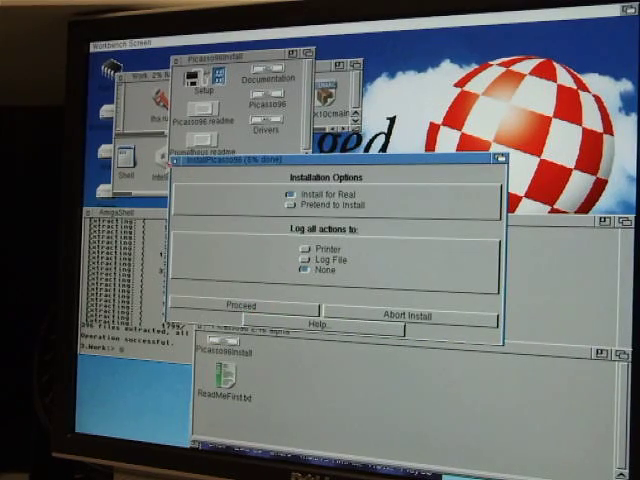
pyautogui.click(240, 316)
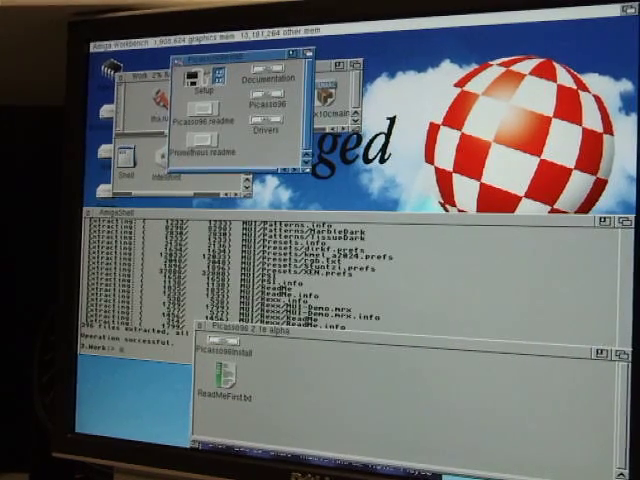